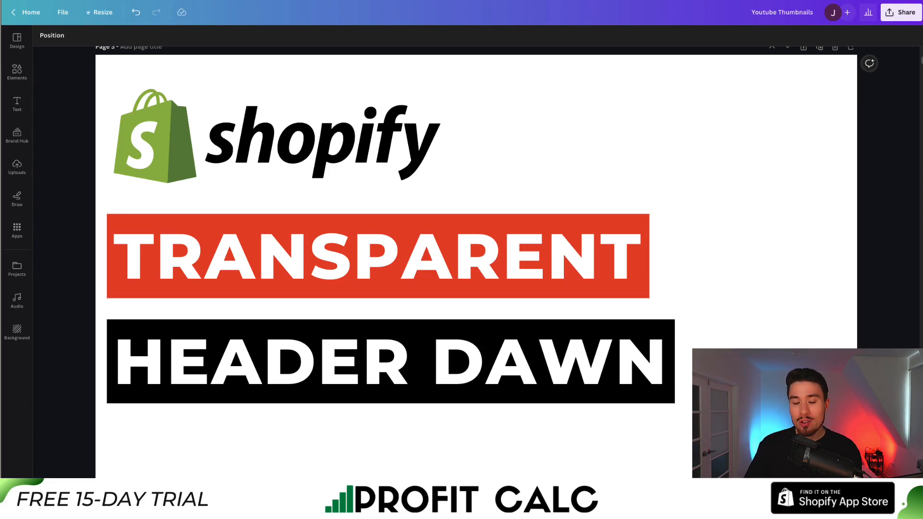
mouse_move(637, 56)
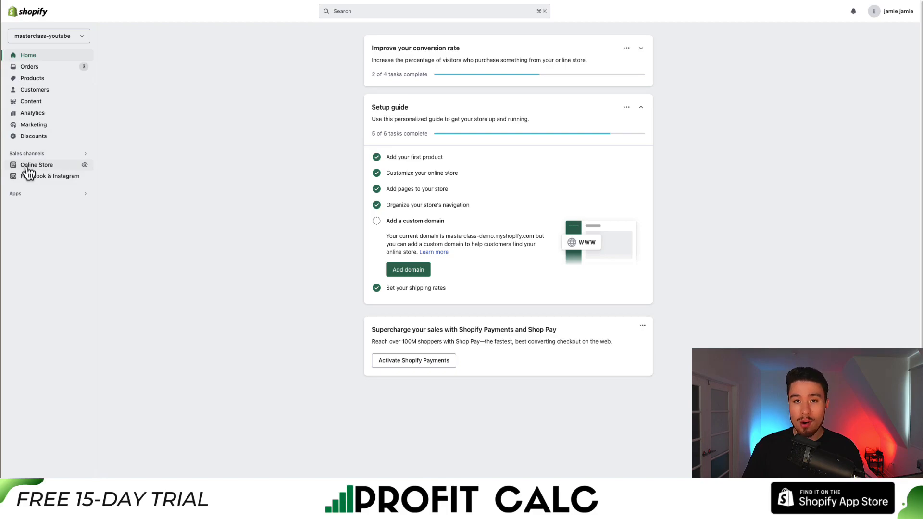
Go to Online Store themes and reveal more actions for the current Dawn theme.
click(37, 164)
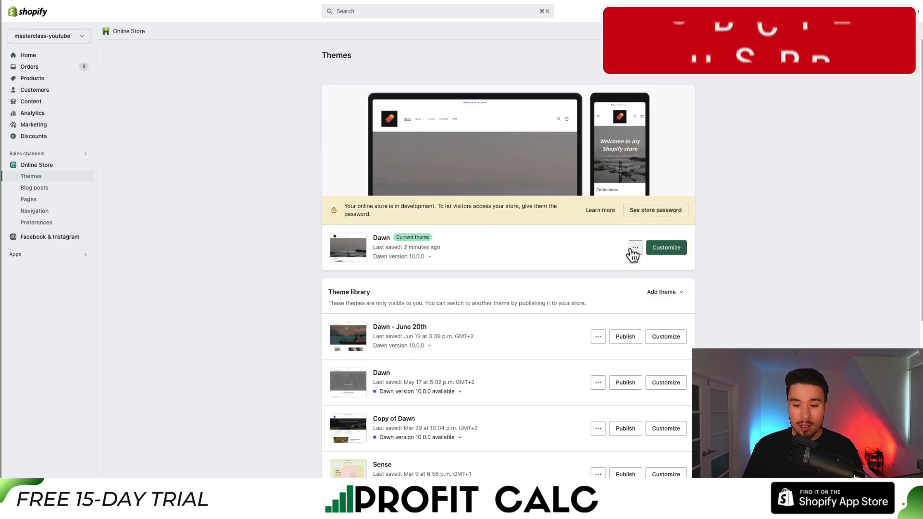
click(634, 247)
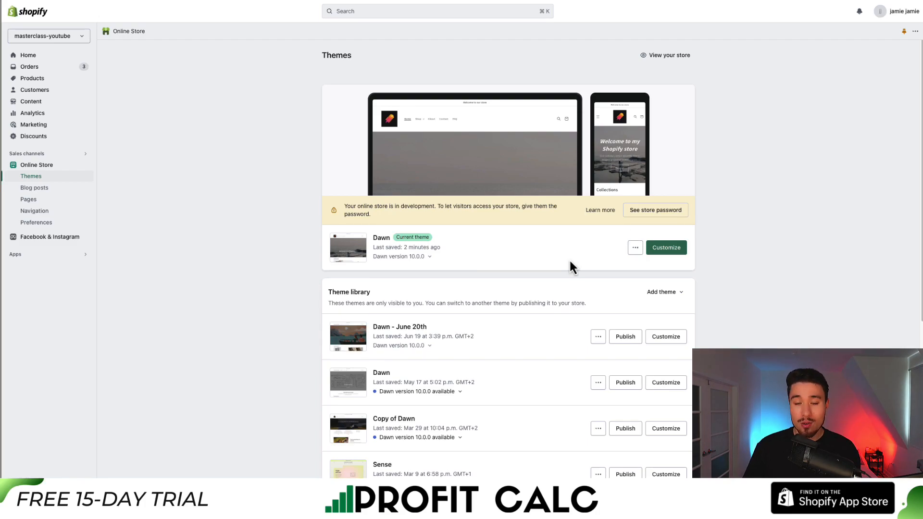
mouse_move(580, 278)
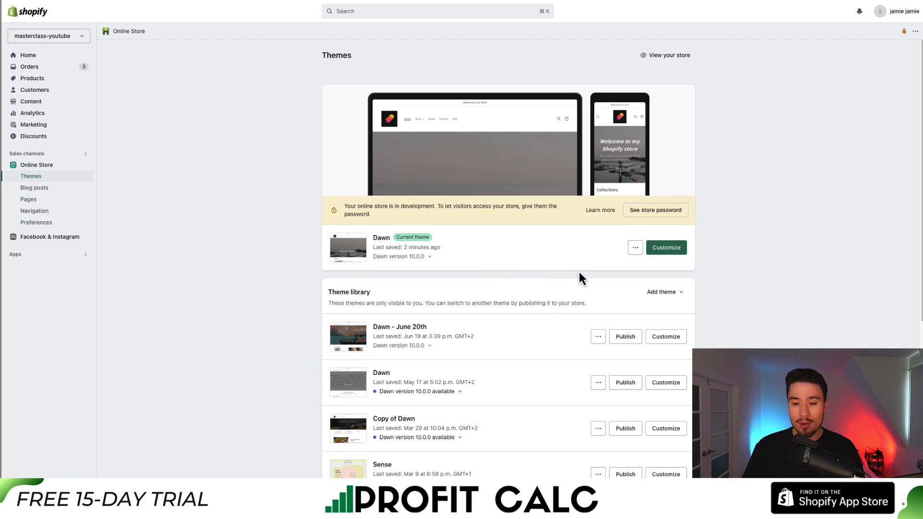
Choose Edit code to bring up the Dawn theme's code editor.
click(634, 247)
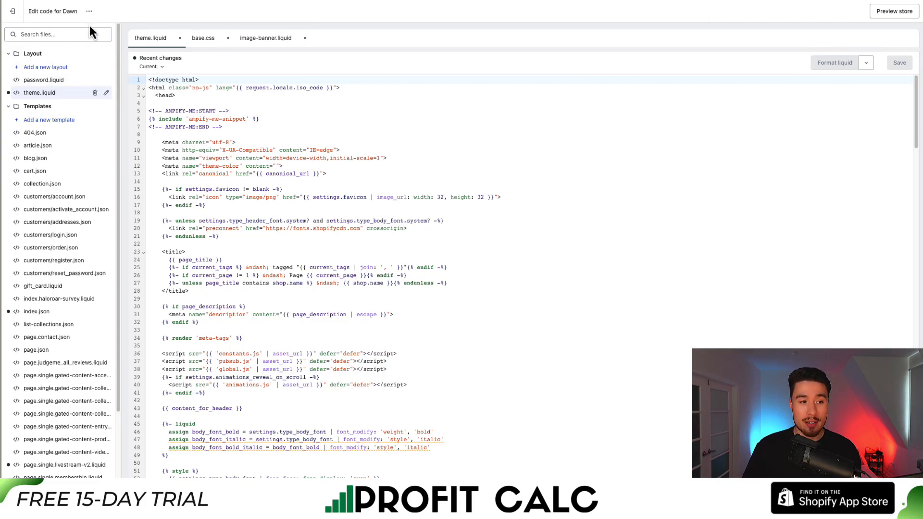
Find and load the base.css stylesheet in the theme editor.
text(b)
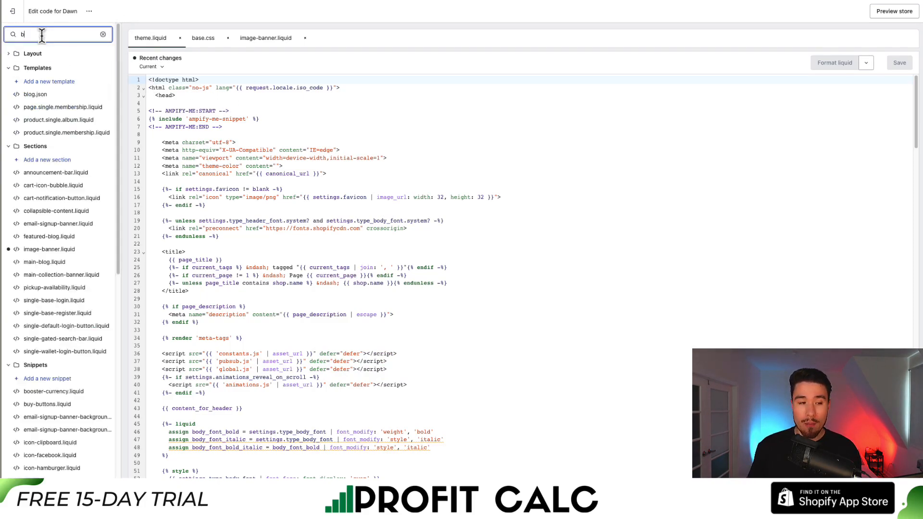
text(base.css)
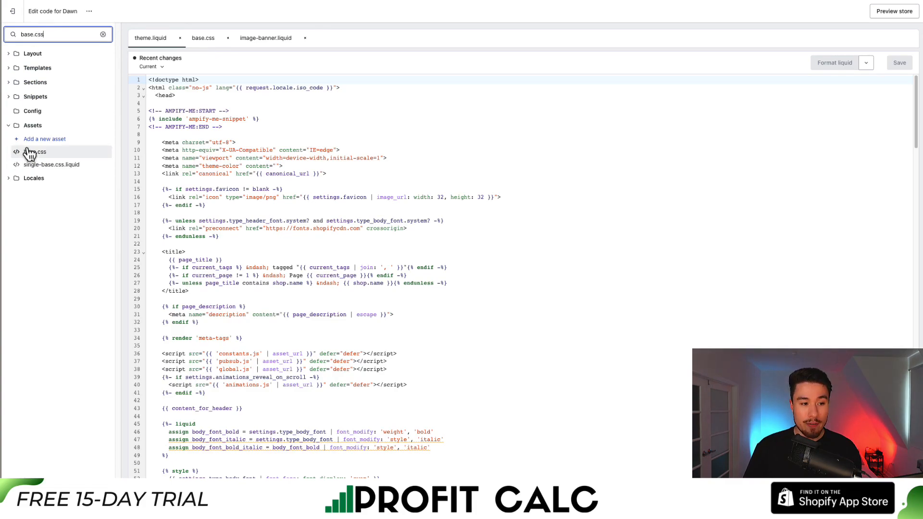
click(202, 38)
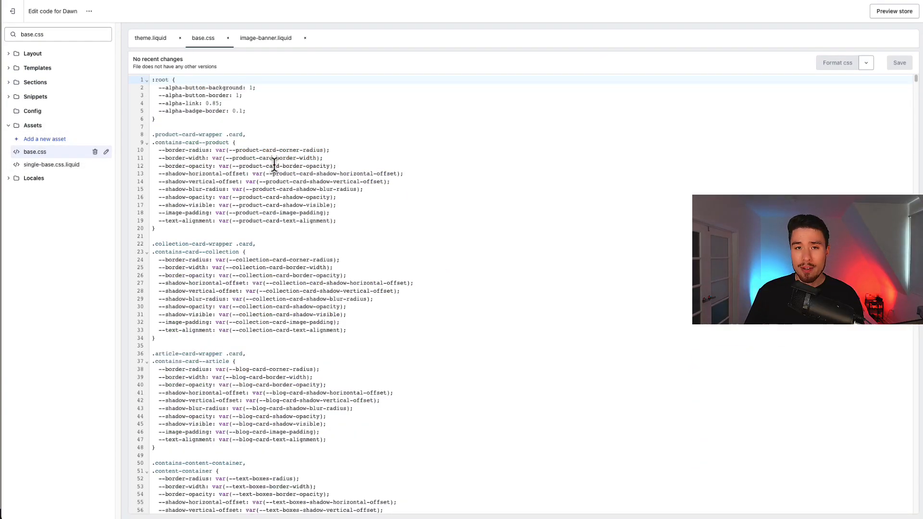
mouse_move(265, 135)
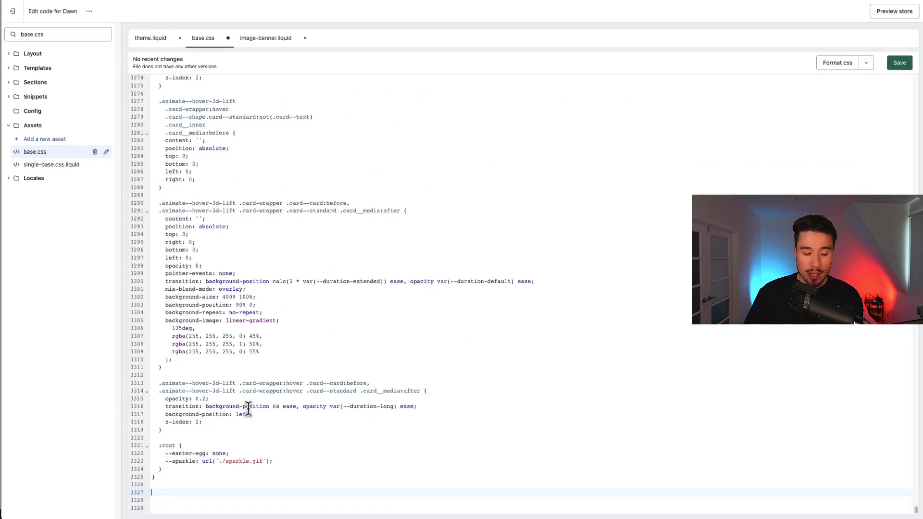
Append a .header-wrapper rule with background: none and border: none to base.css and save.
text(.header-wrapper{)
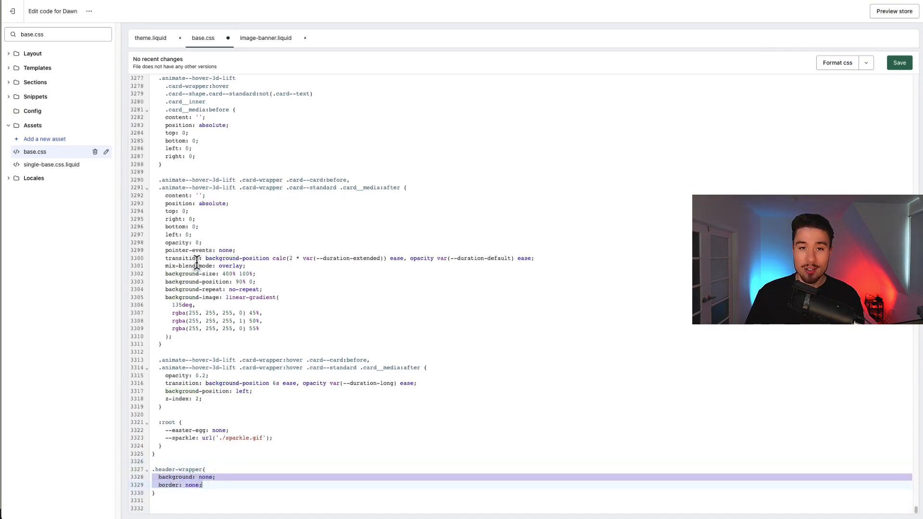
click(898, 63)
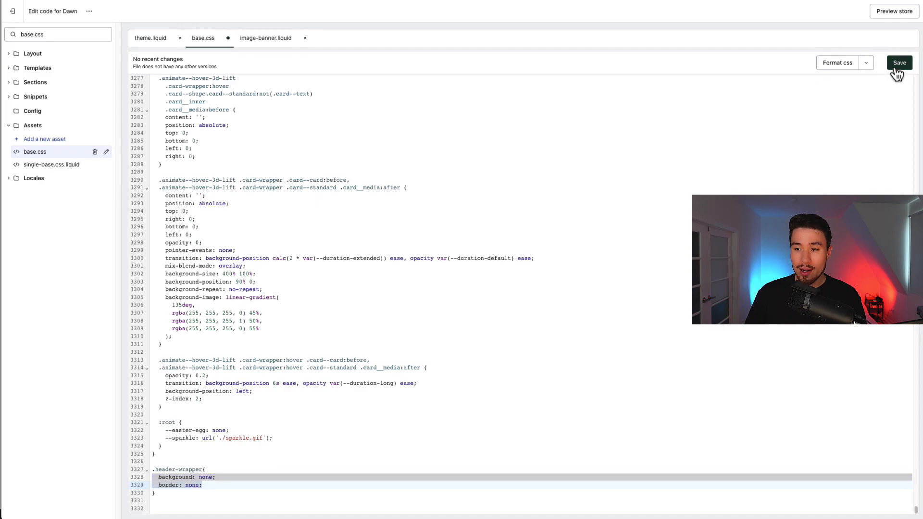
click(898, 62)
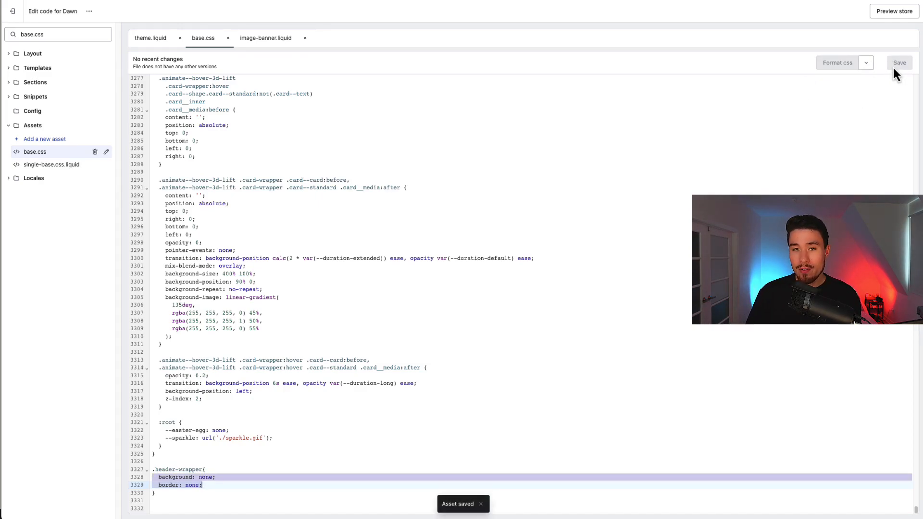
Preview the storefront and scroll the home page to check the header over the banner.
click(892, 10)
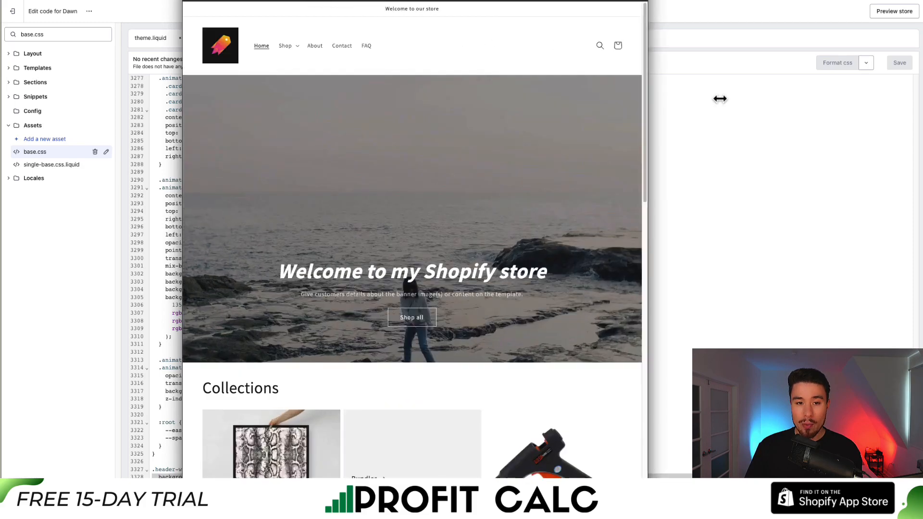
scroll(down, 3)
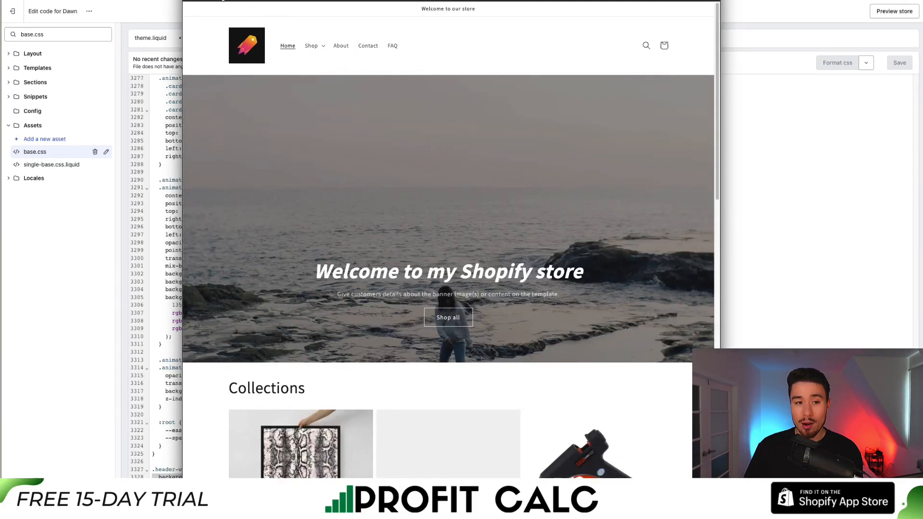
scroll(down, 3)
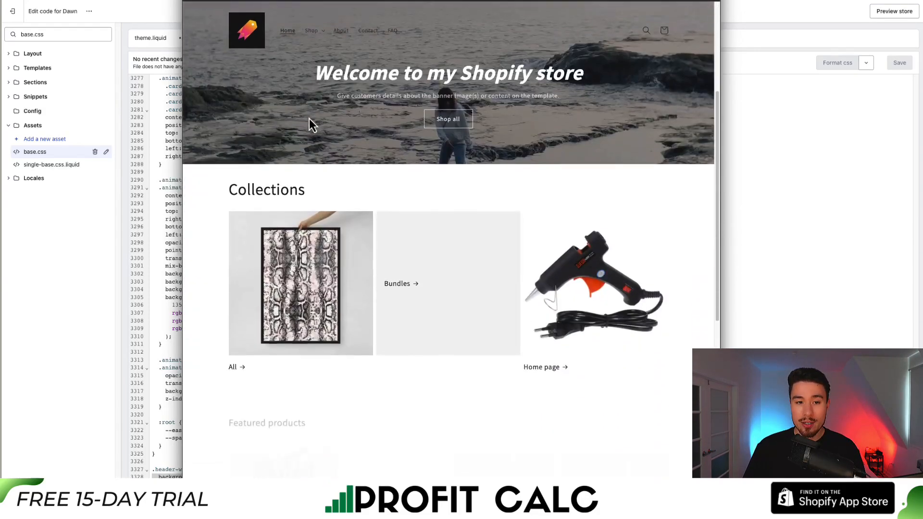
scroll(down, 3)
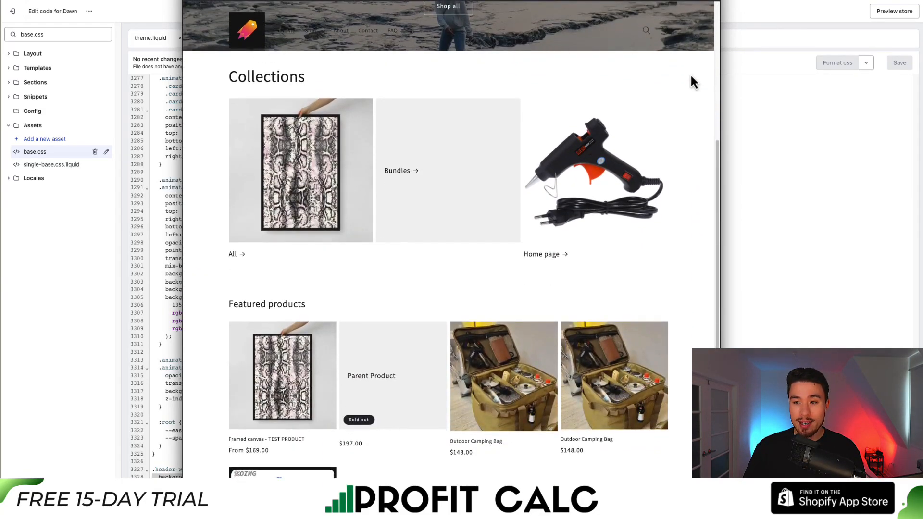
scroll(down, 3)
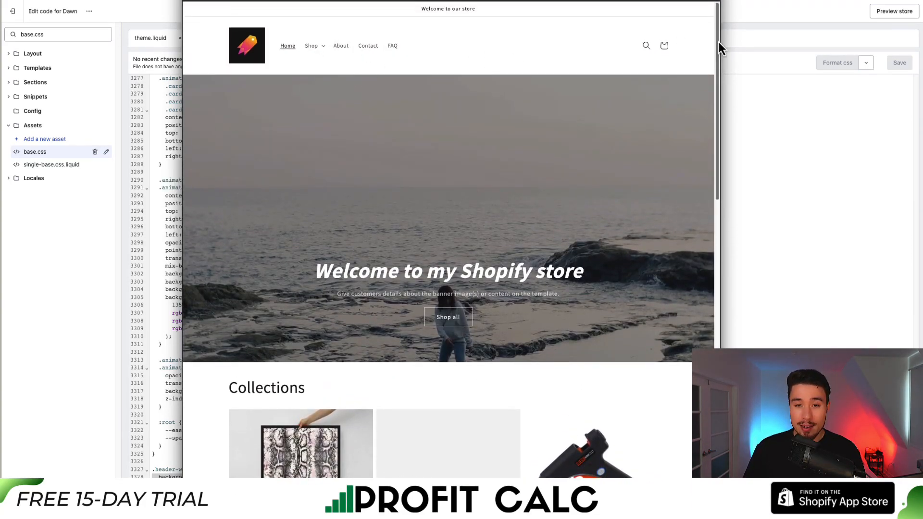
scroll(down, 3)
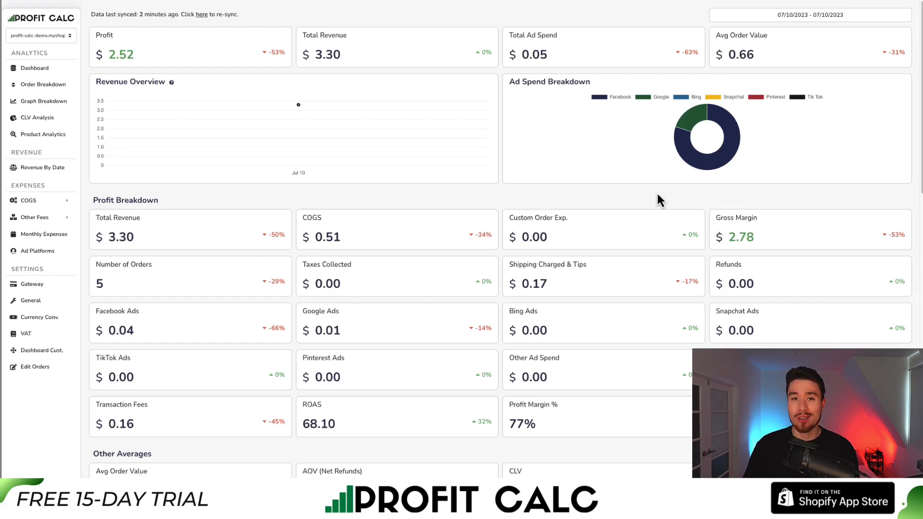
Switch the Profit Calc dashboard to Last 7 Days and review the figures.
click(808, 14)
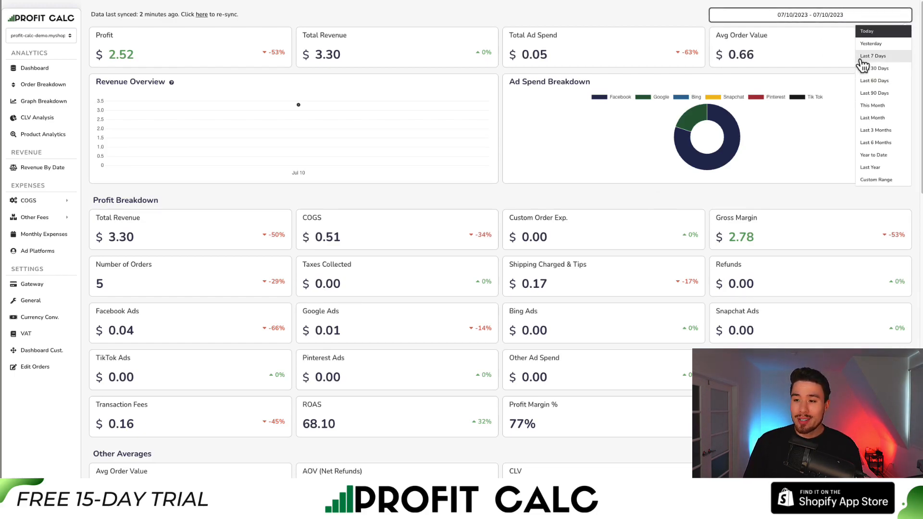
click(873, 55)
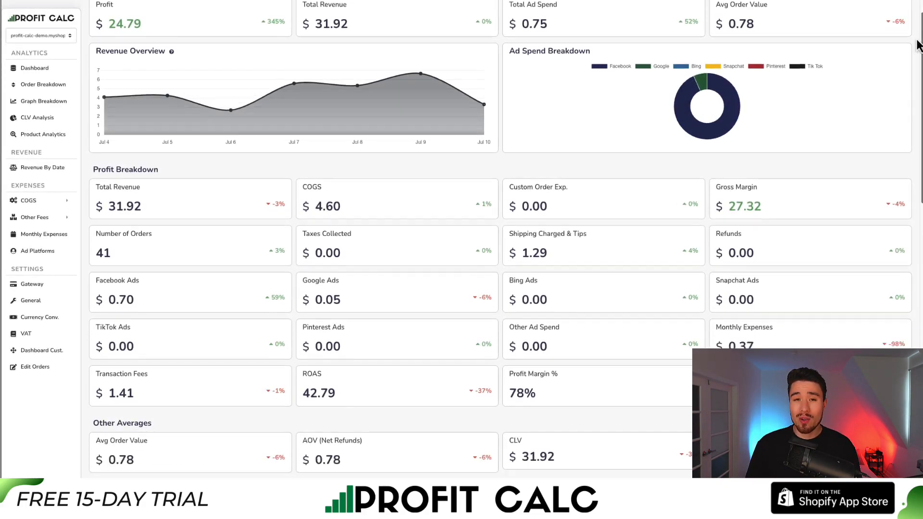
scroll(down, 3)
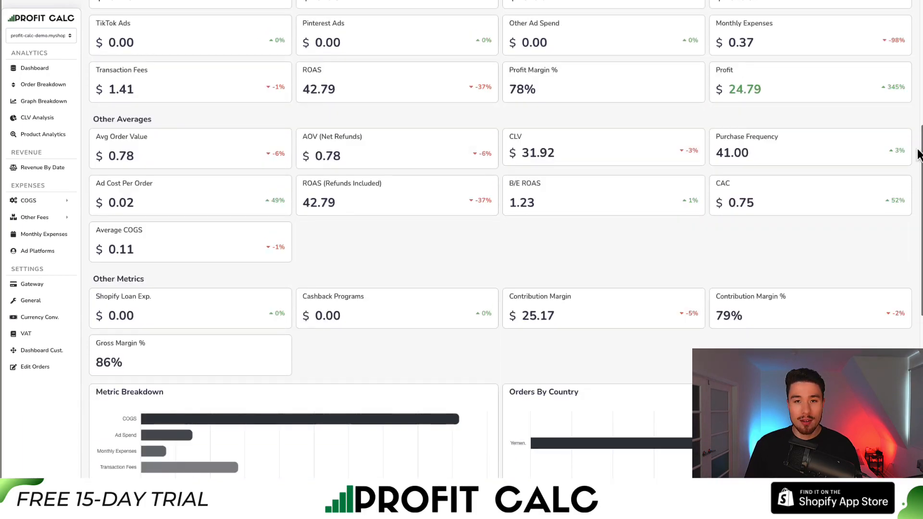
scroll(down, 3)
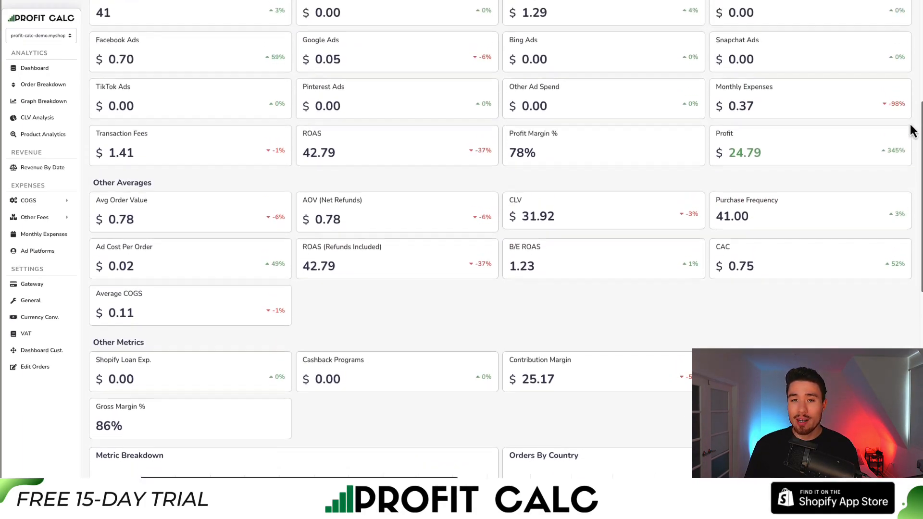
scroll(up, 3)
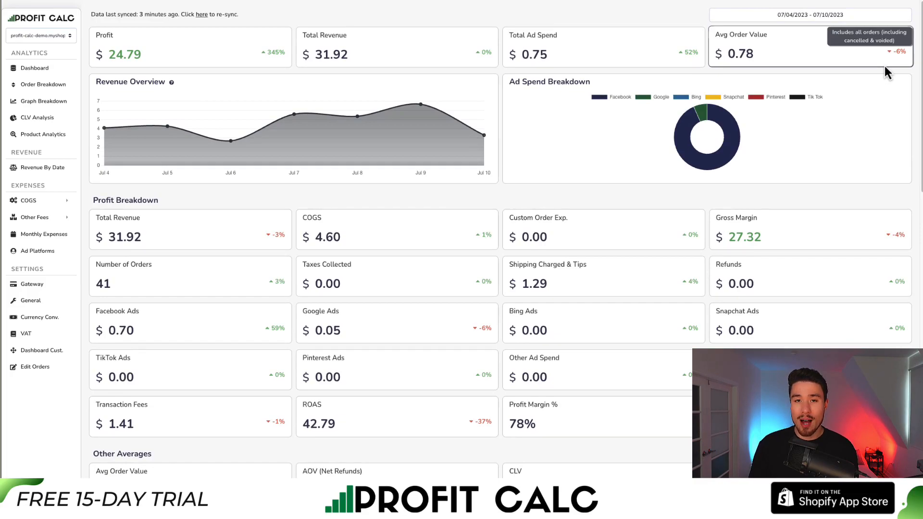
mouse_move(151, 81)
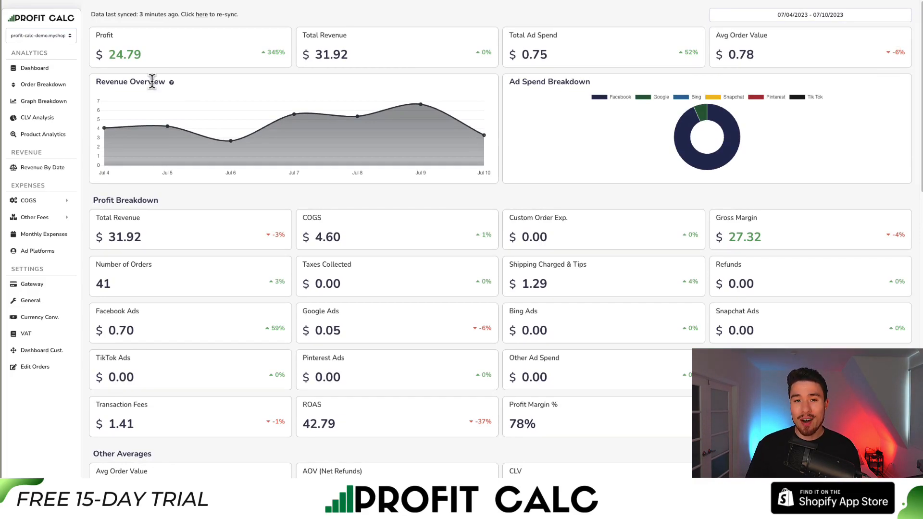